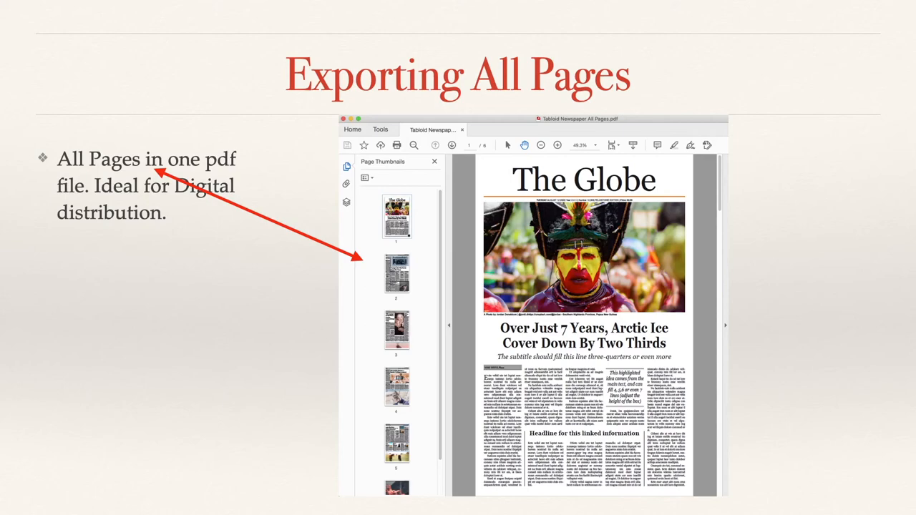
Advance to the Exporting Options slide comparing single-page, all-pages and digital PDF settings.
{"action": "key", "text": "right"}
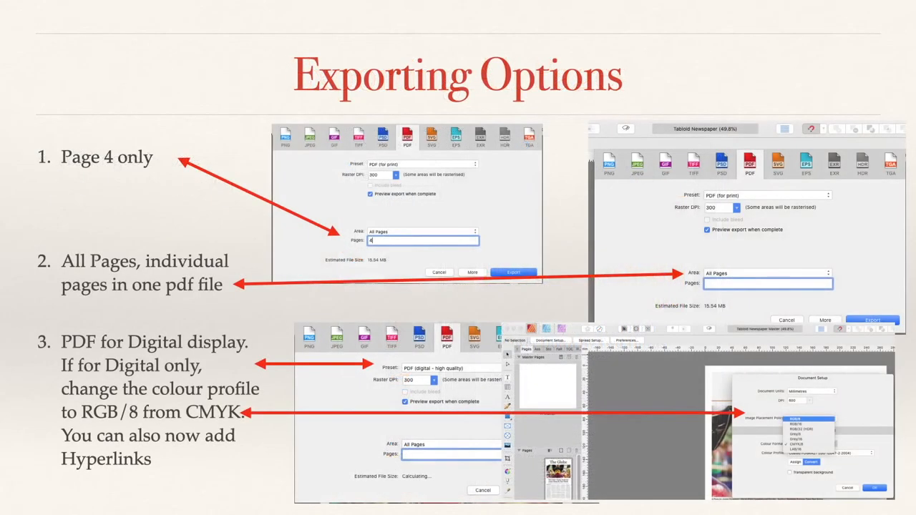